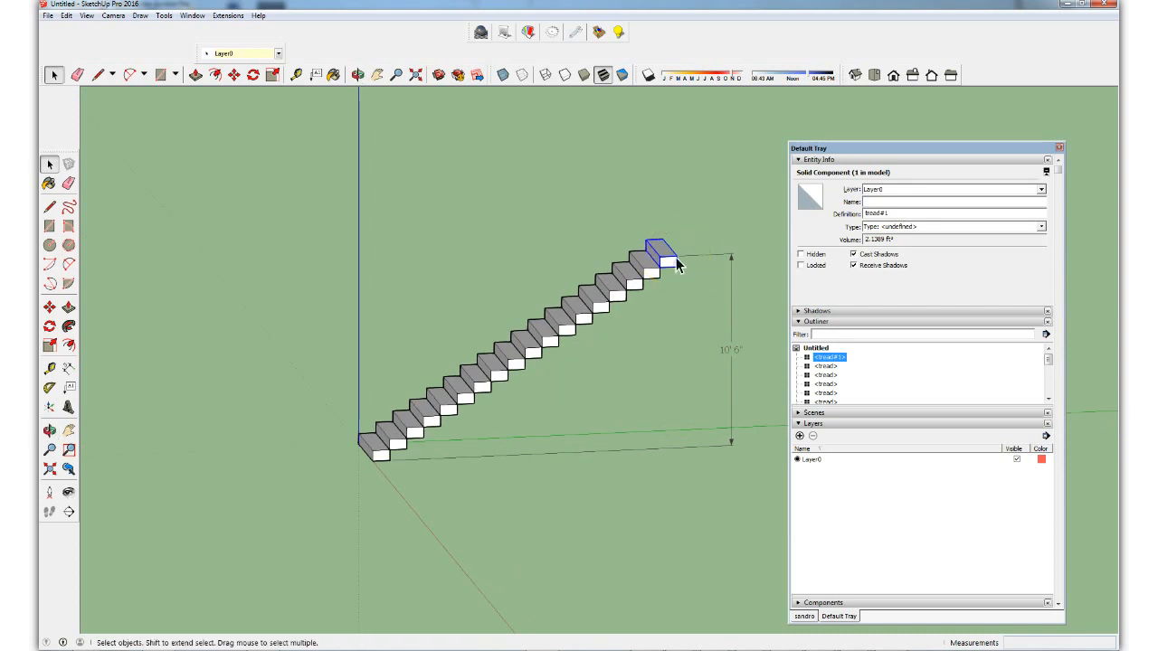
mouse_move(832, 197)
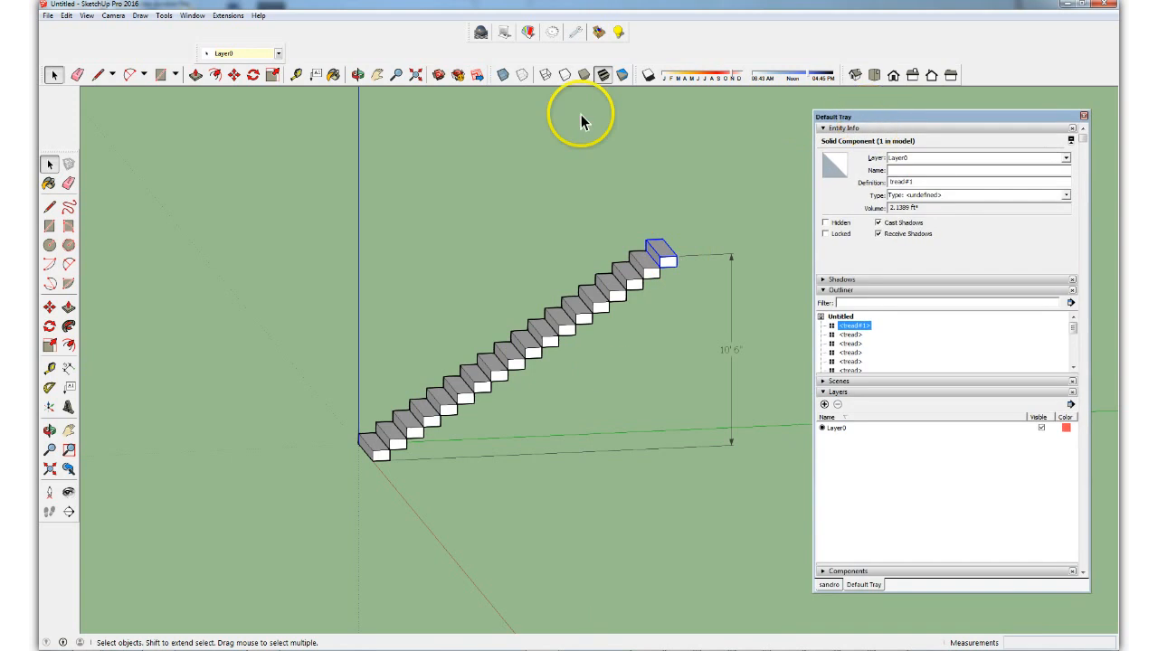
mouse_move(679, 272)
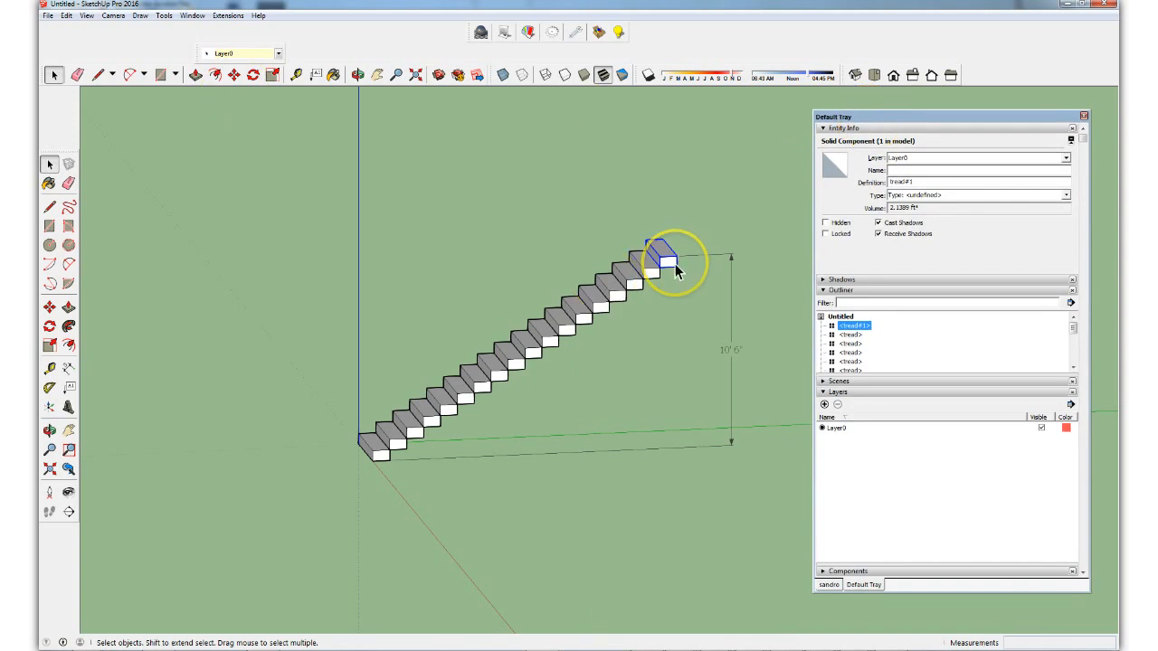
mouse_move(665, 244)
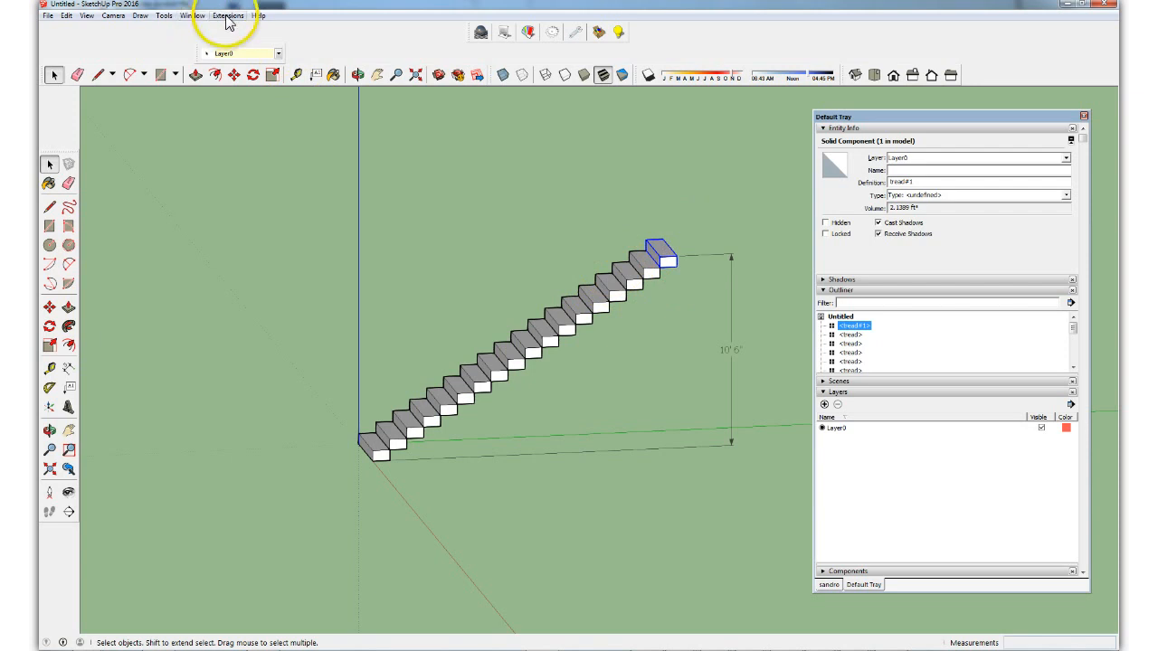
Bring up the Component Attributes window from the Window menu for the selected tread.
click(192, 15)
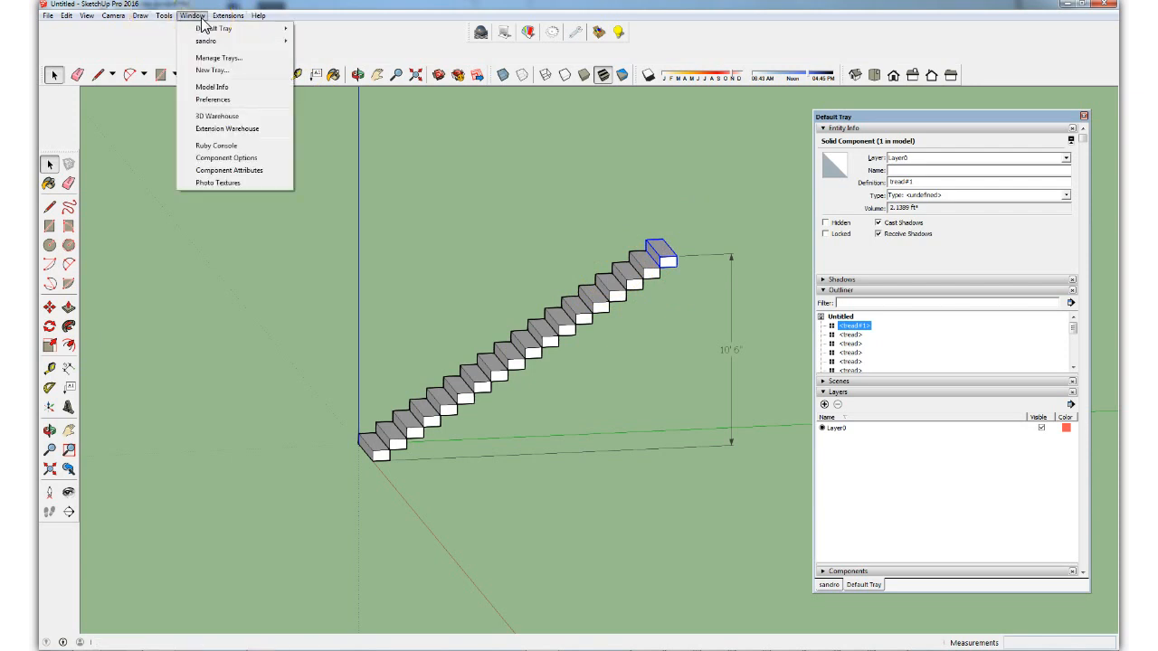
mouse_move(229, 171)
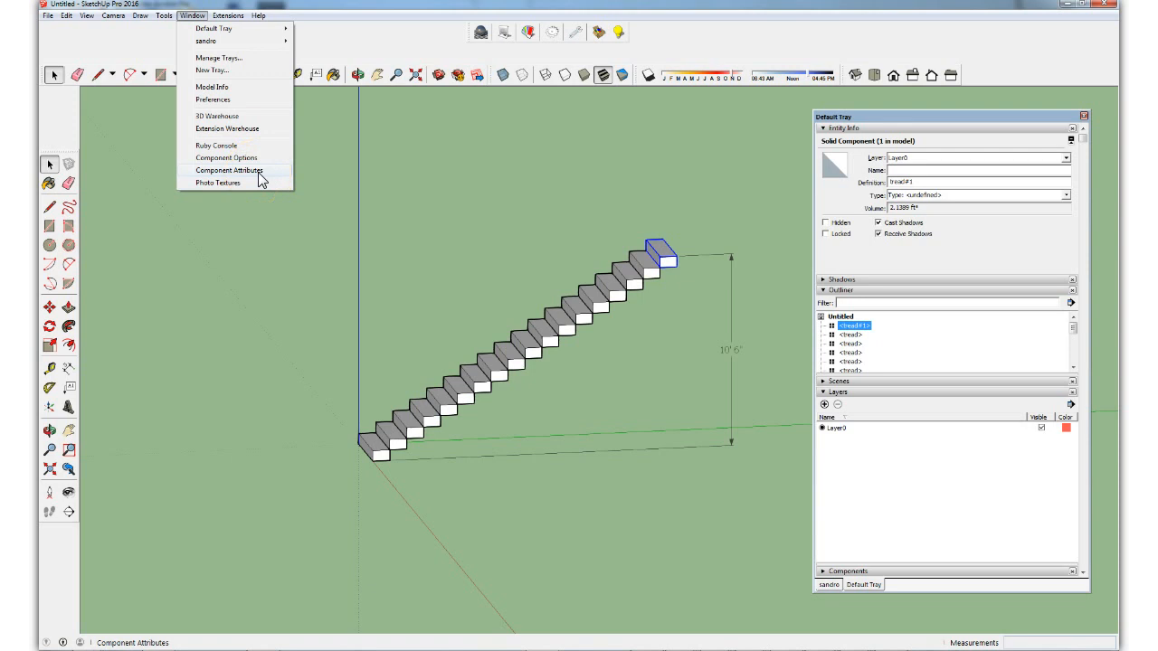
click(229, 171)
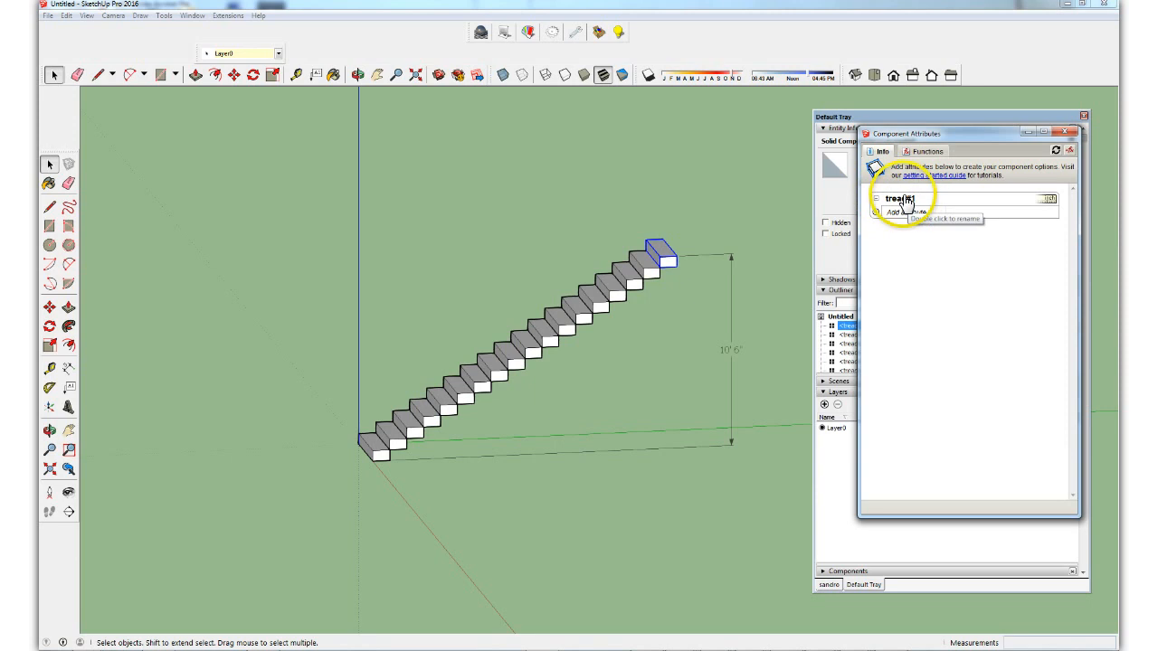
Rename the tread#1 component to 'landing'.
double_click(900, 199)
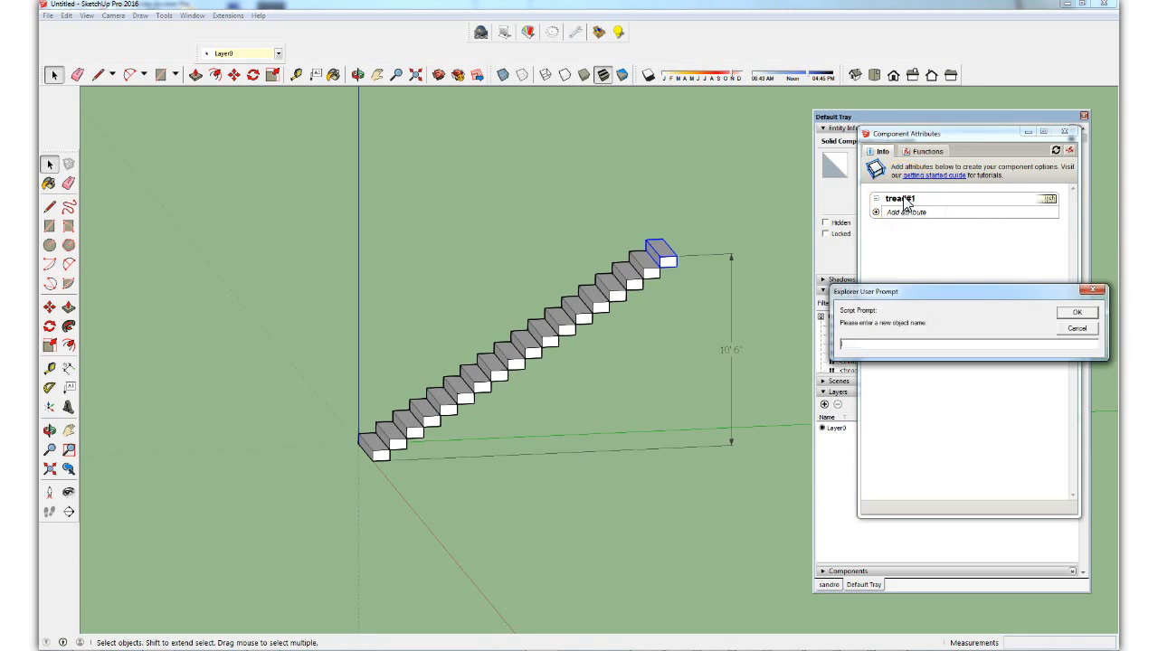
text(landing)
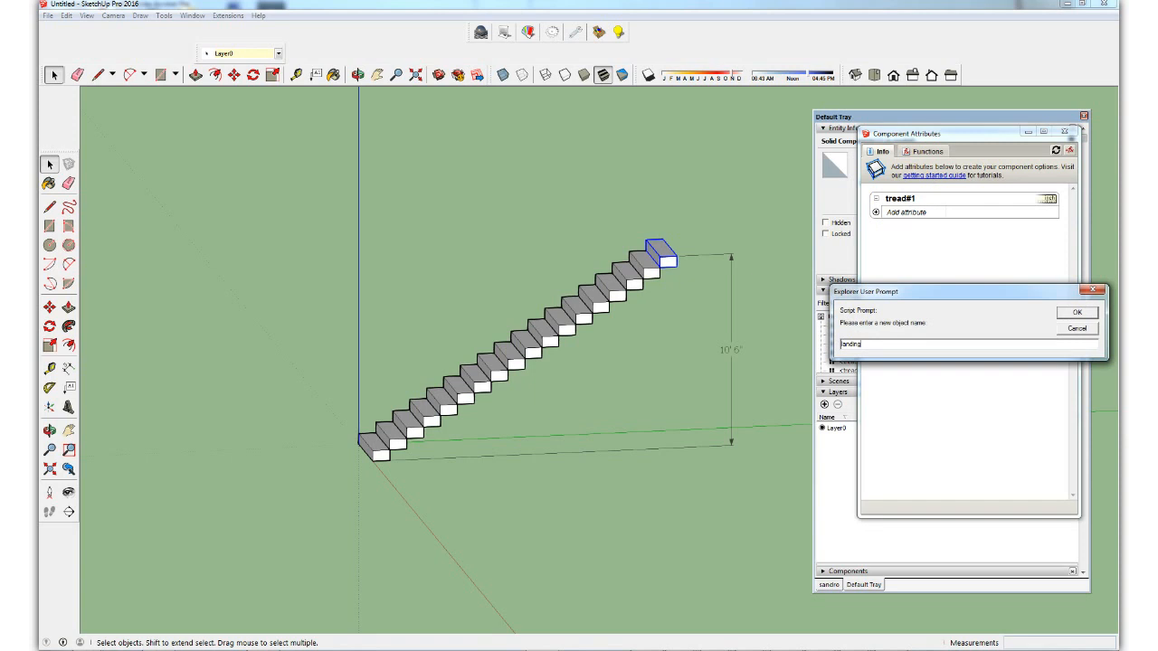
click(1076, 312)
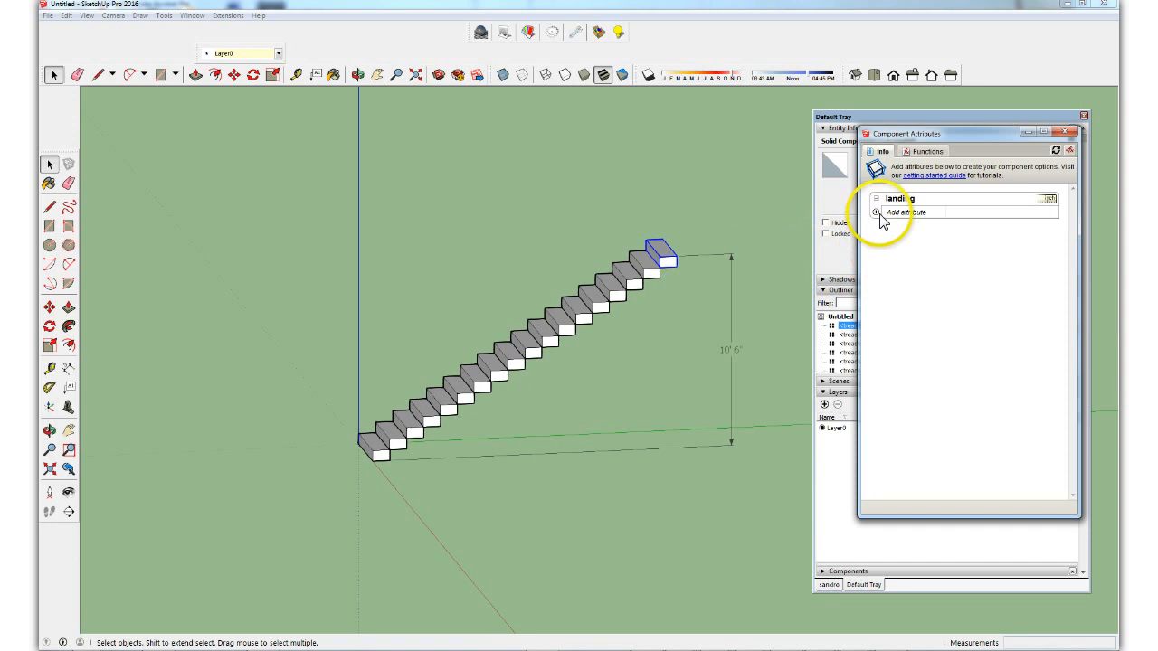
Add the Size attributes LenX 48", LenY 11" and LenZ 7" to the landing component.
click(876, 211)
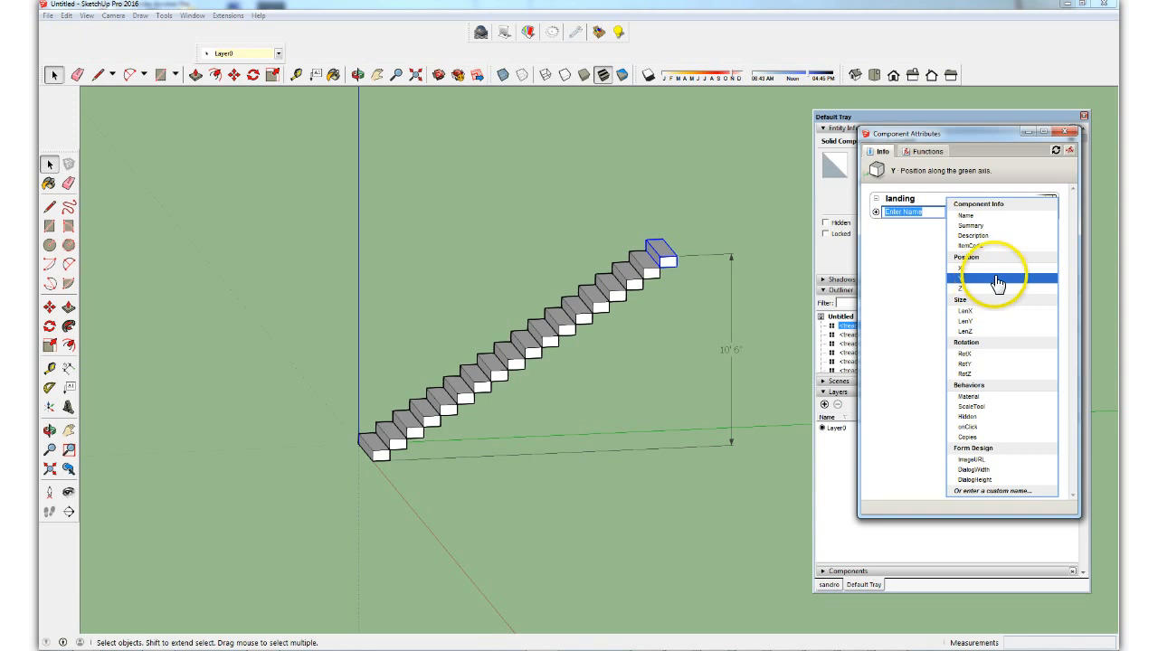
click(986, 269)
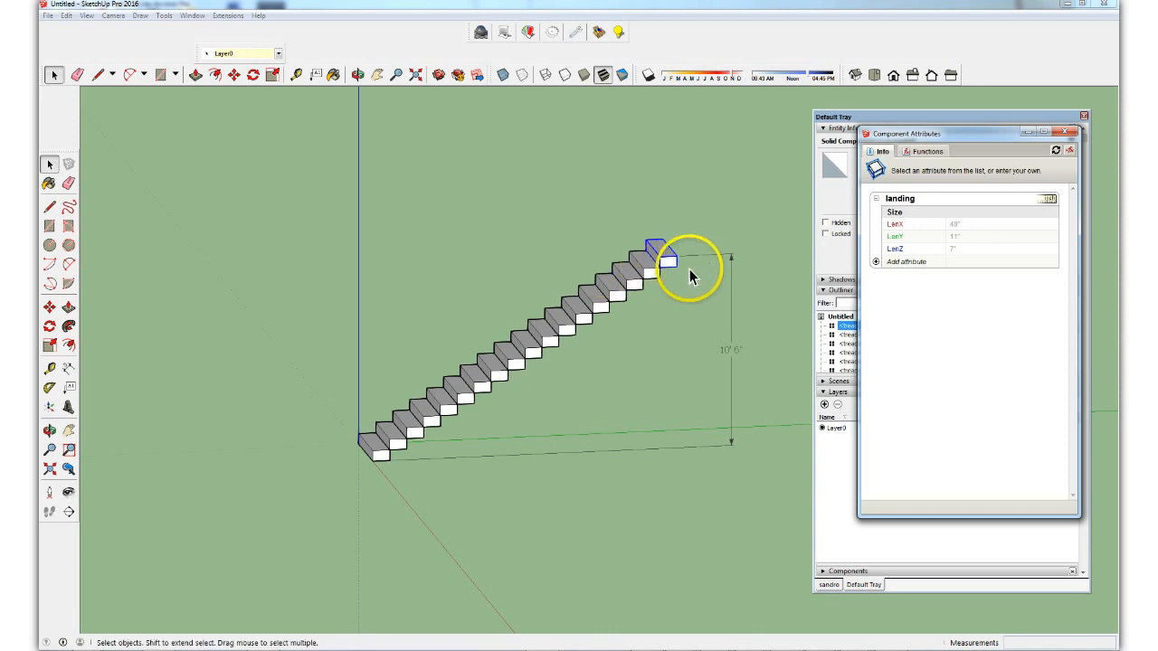
mouse_move(1031, 283)
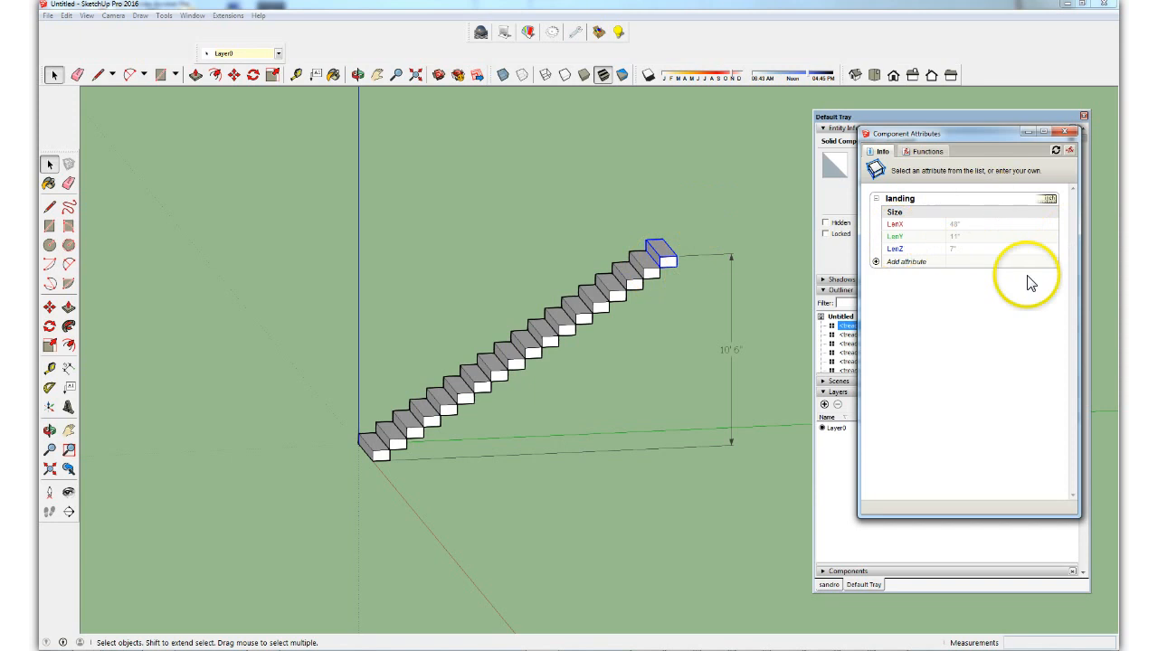
mouse_move(982, 237)
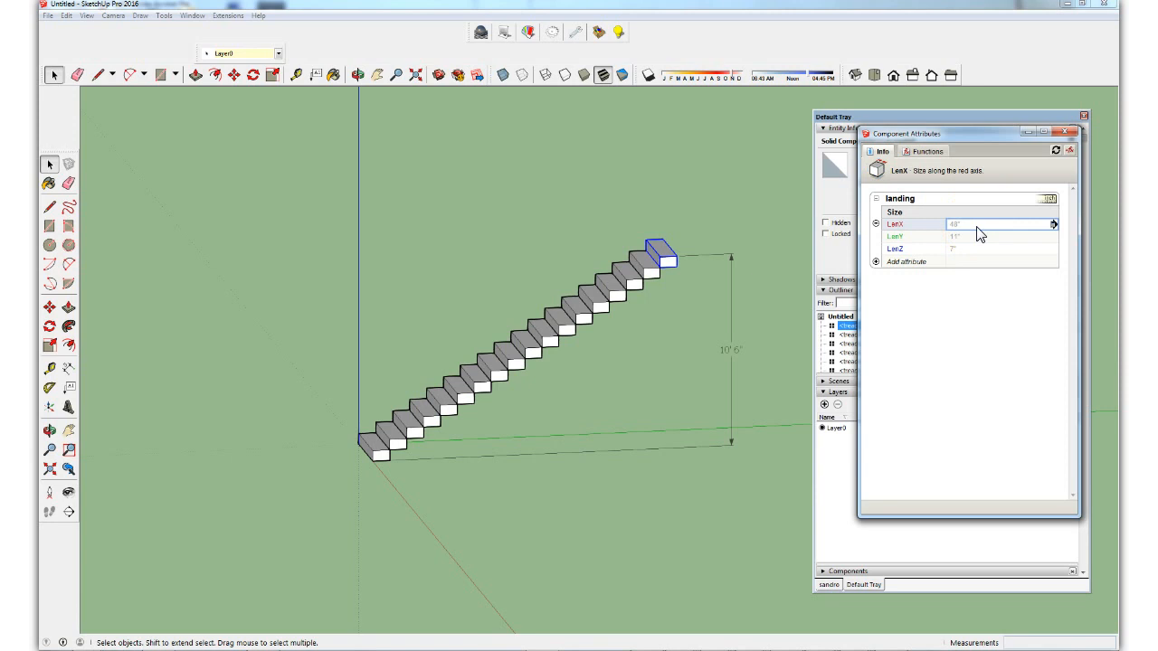
Resize the landing to LenX 120" and LenY 48", stretching the top tread into a platform.
click(995, 223)
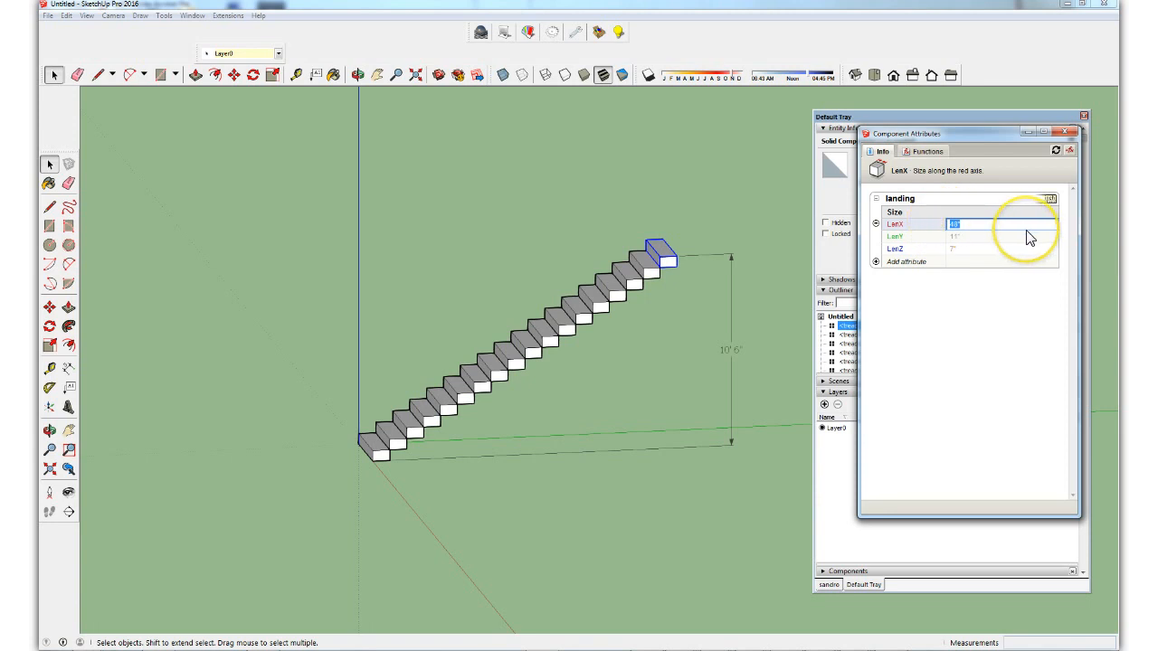
text(120")
click(1001, 236)
text(48)
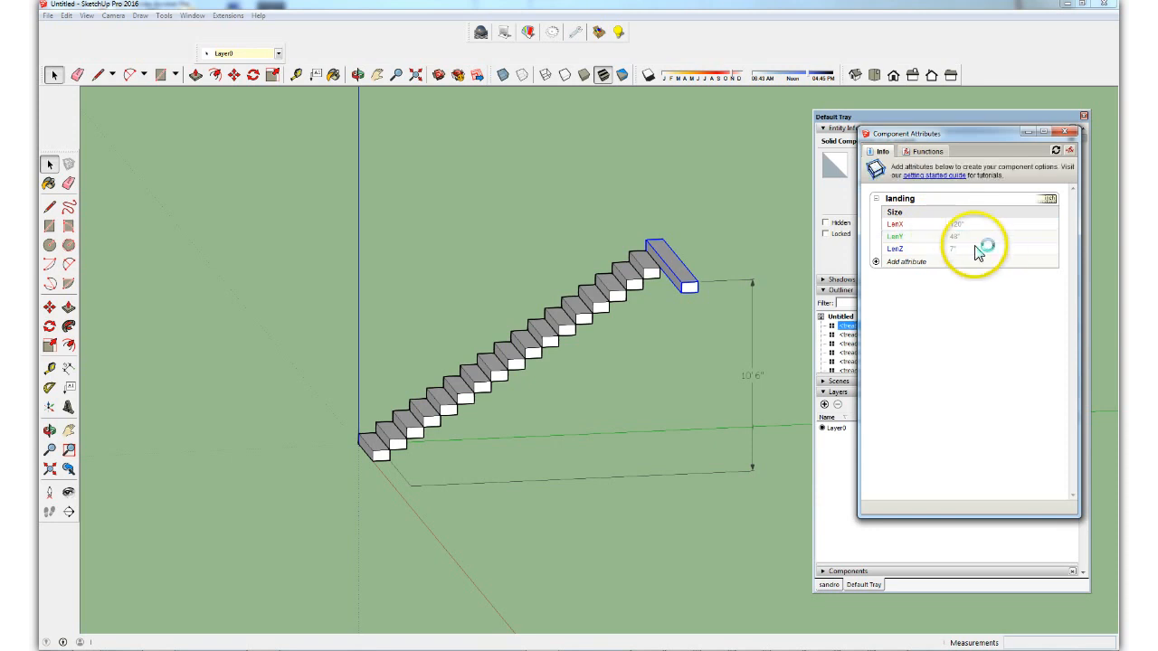
click(973, 236)
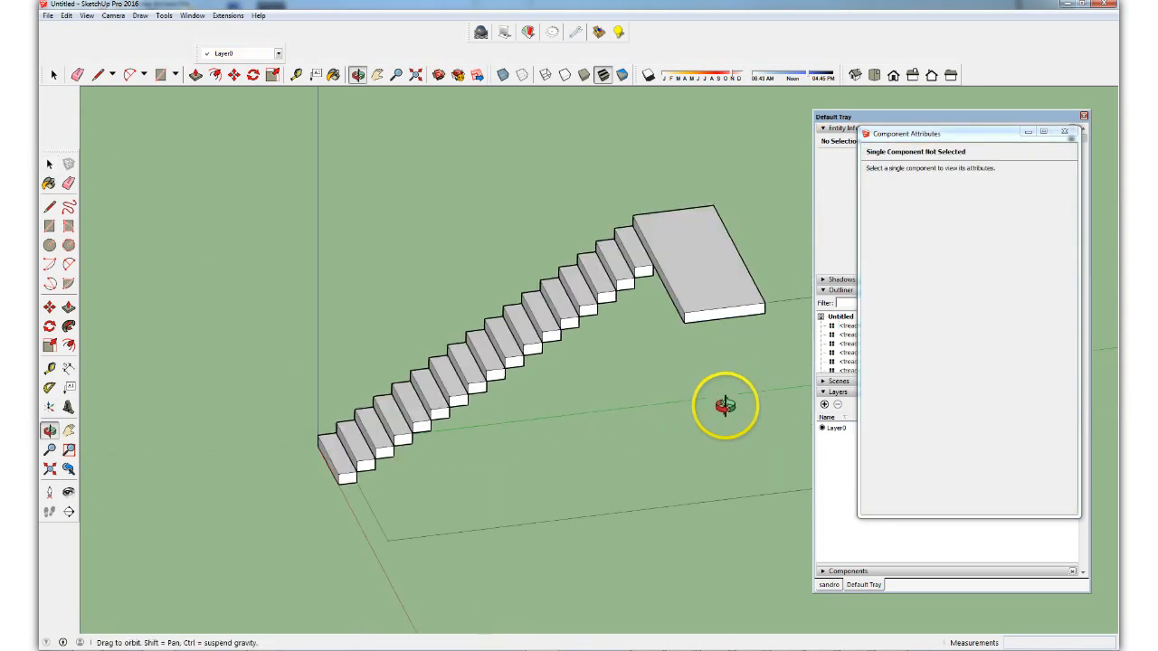
Orbit the model to inspect the wide landing slab atop the stair.
drag(724, 405, 764, 391)
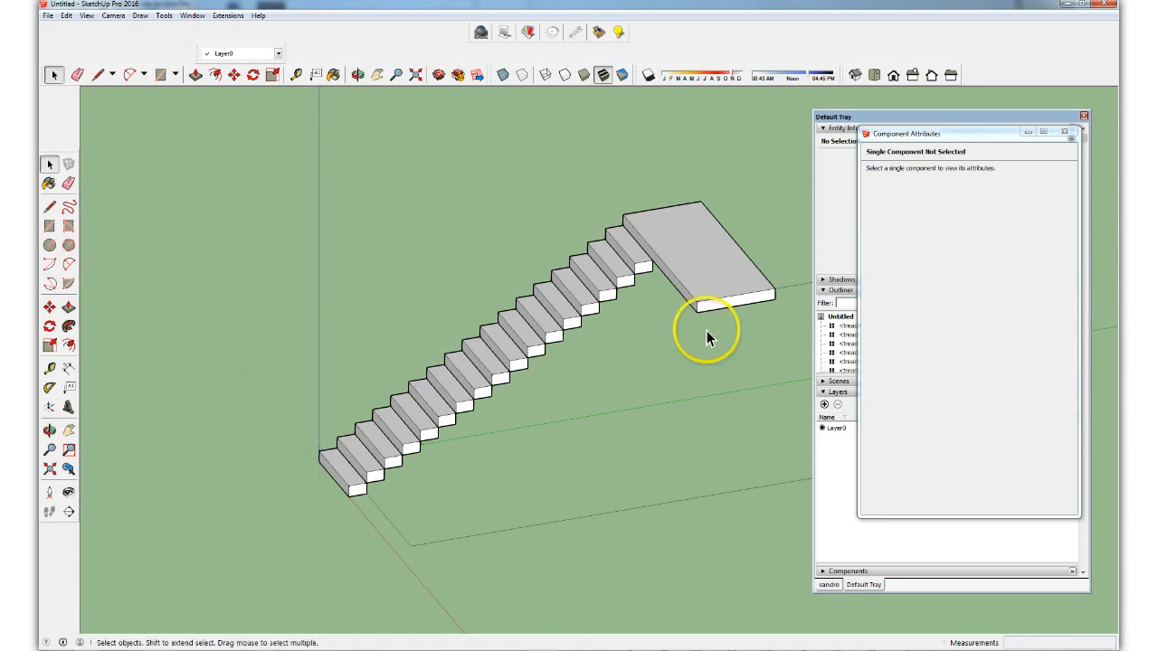
mouse_move(692, 306)
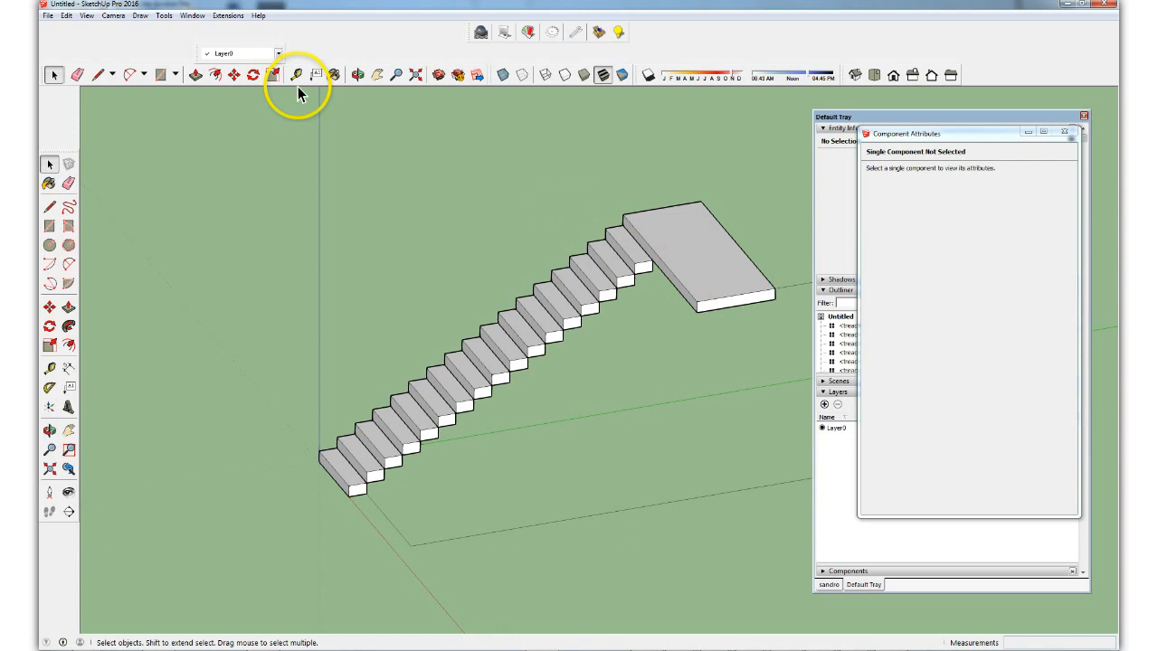
mouse_move(701, 307)
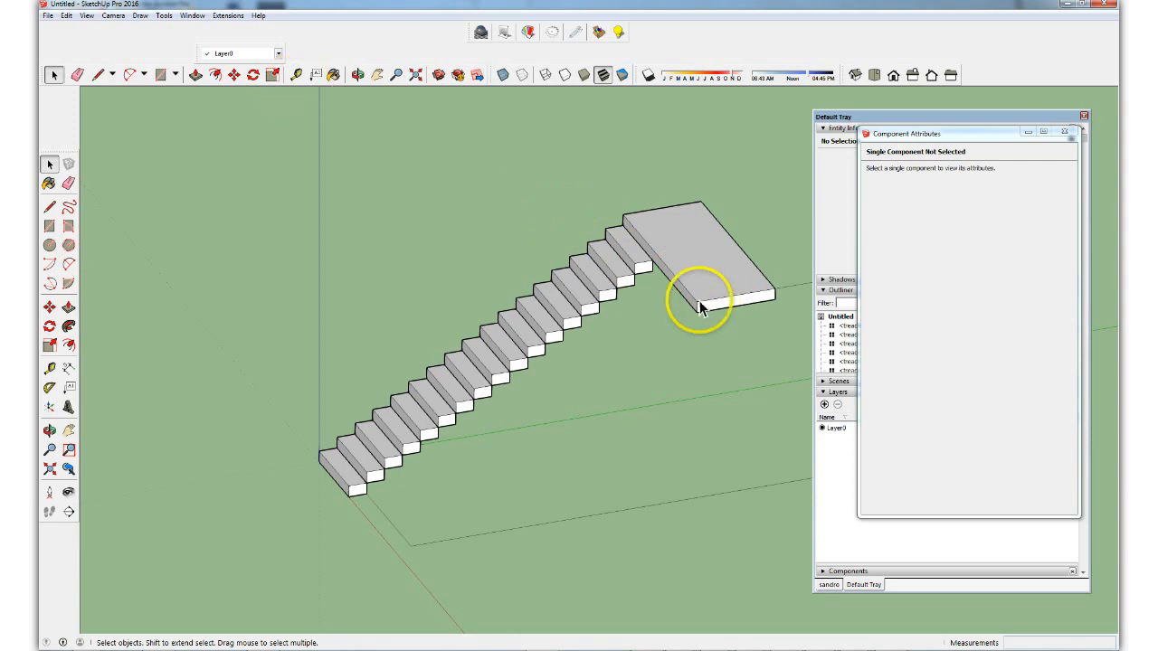
mouse_move(511, 276)
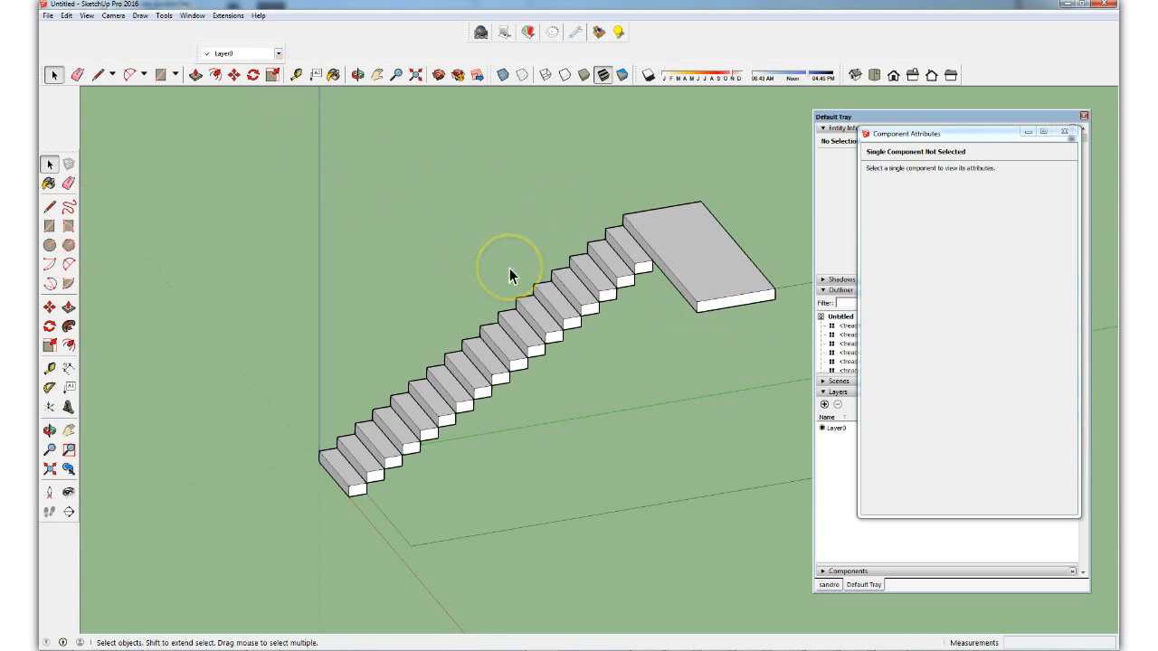
mouse_move(530, 362)
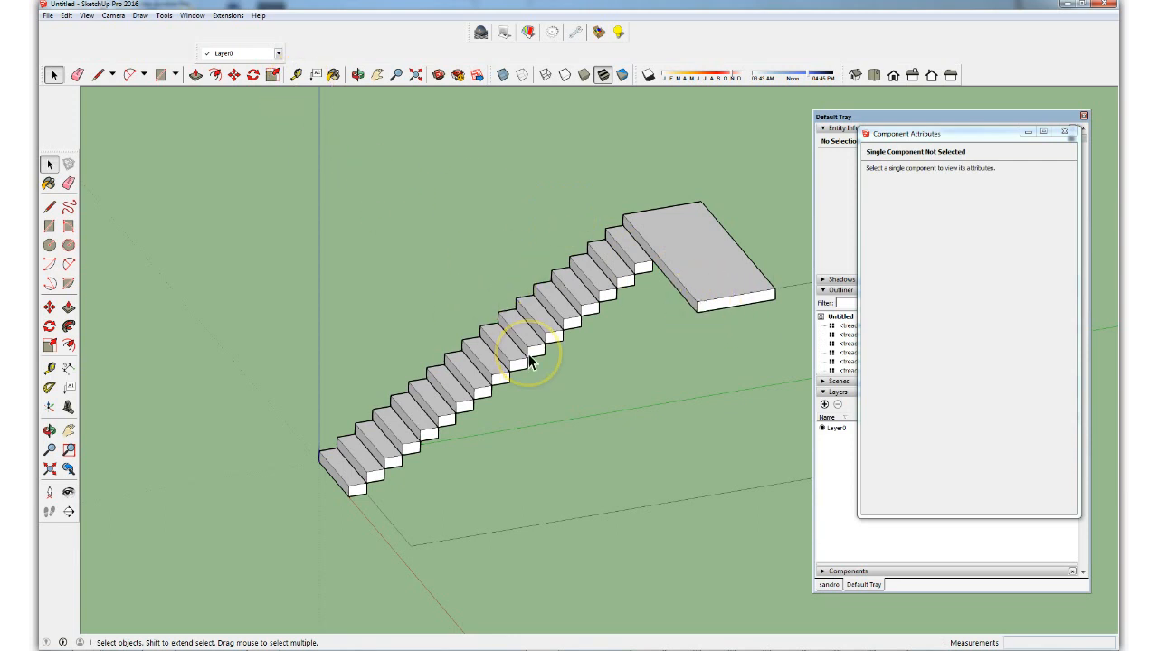
mouse_move(481, 543)
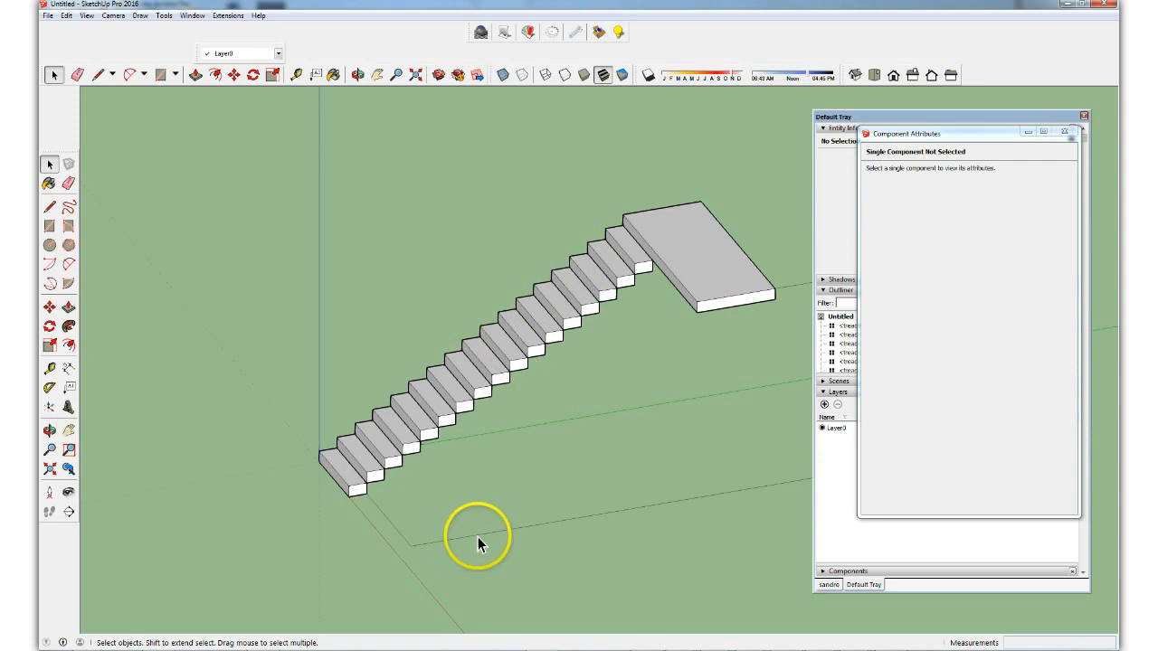